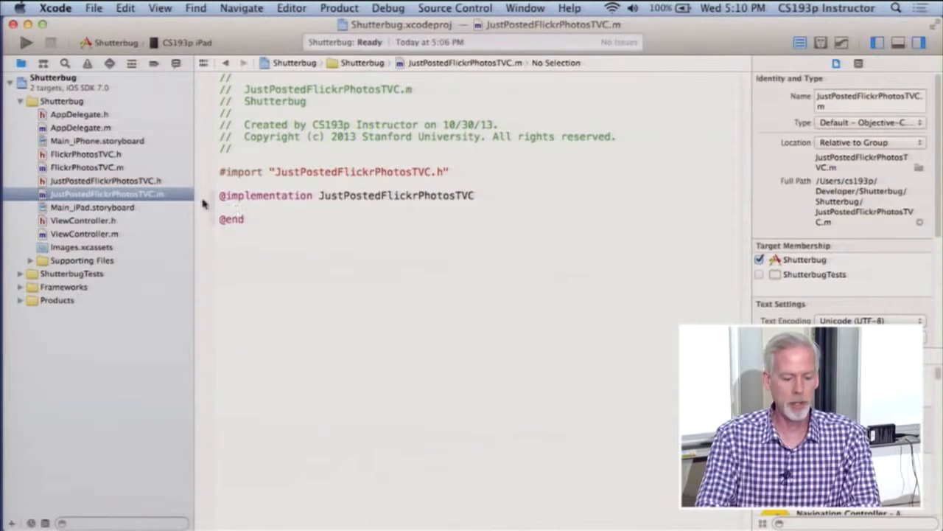
Step: Assign JustPostedFlickrPhotosTVC as the iPhone storyboard table view controller's custom class, then return to its .m file
{"action": "left_click", "coordinate": [86, 155]}
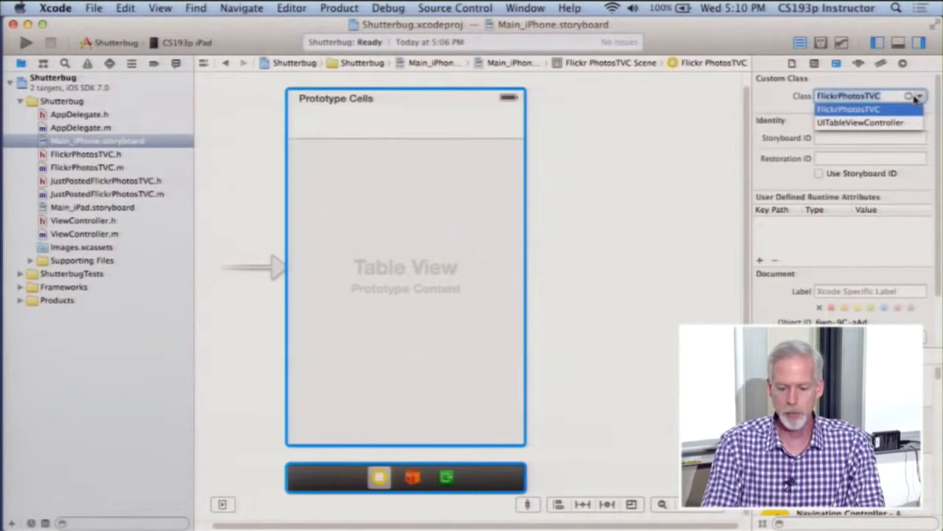
{"action": "left_click", "coordinate": [861, 109]}
{"action": "type", "text": "JustPosted"}
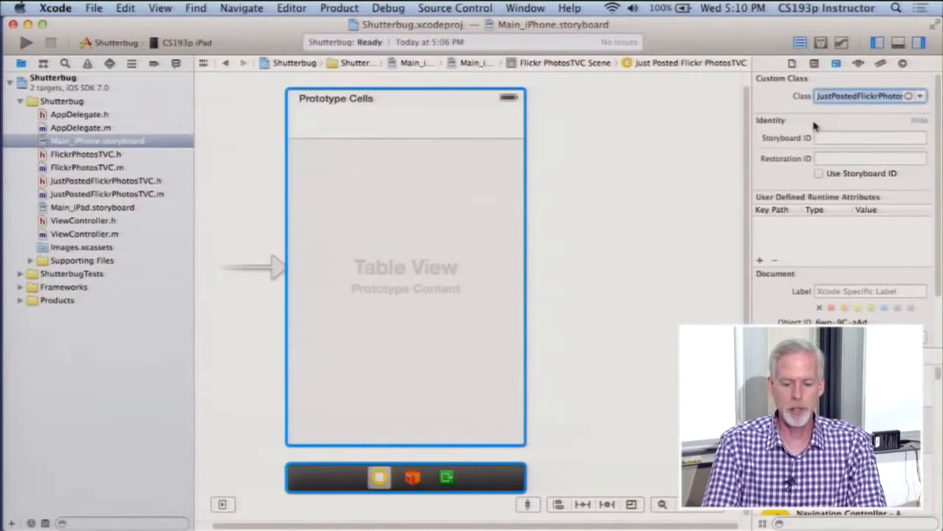
{"action": "left_click", "coordinate": [106, 194]}
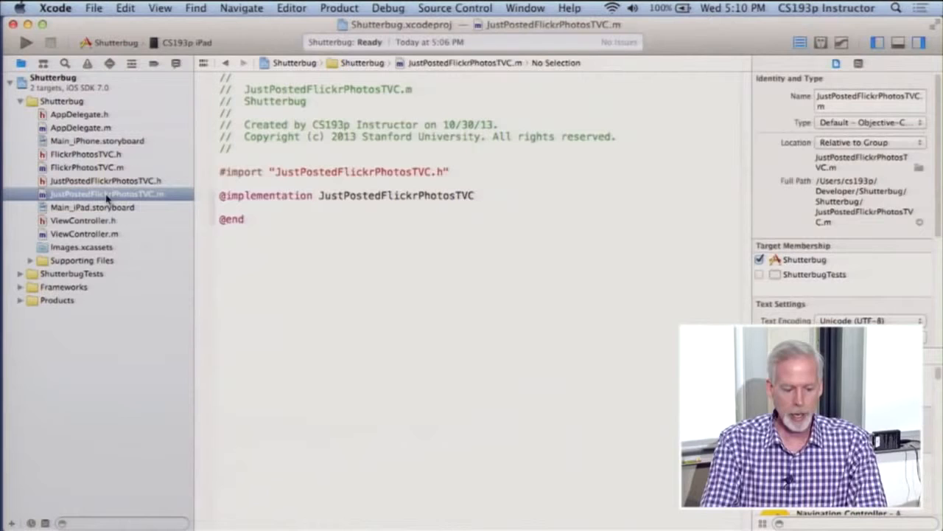
Step: Add viewDidLoad calling [self fetchPhotos] and a fetchPhotos method setting self.photos = nil, revealing the super error
{"action": "type", "text": "- (void)viewDidLoad"}
{"action": "type", "text": "- (void)fetchPhoto"}
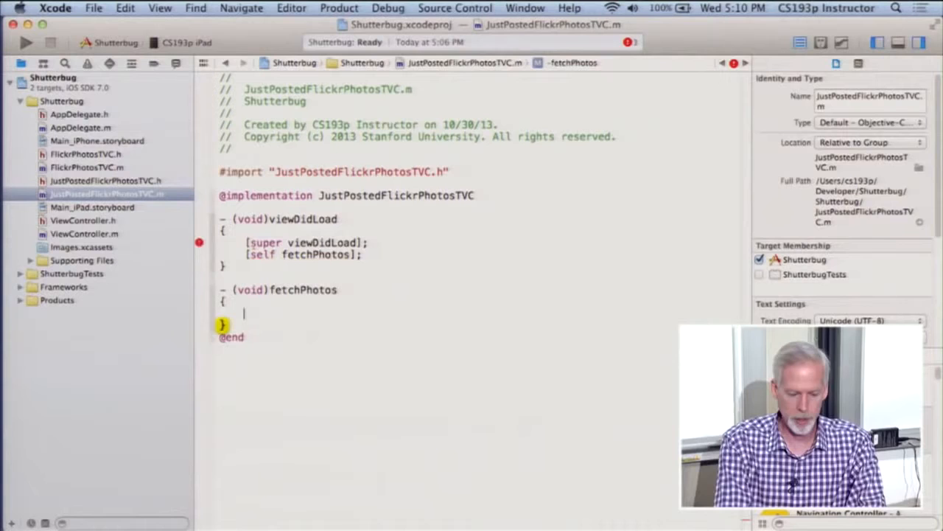
{"action": "type", "text": "self.photos = nil;"}
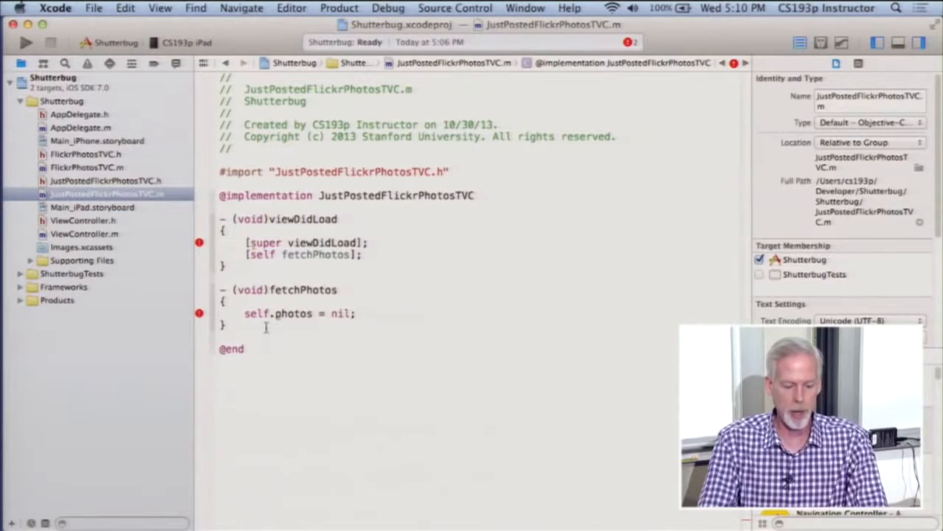
{"action": "left_click", "coordinate": [197, 242]}
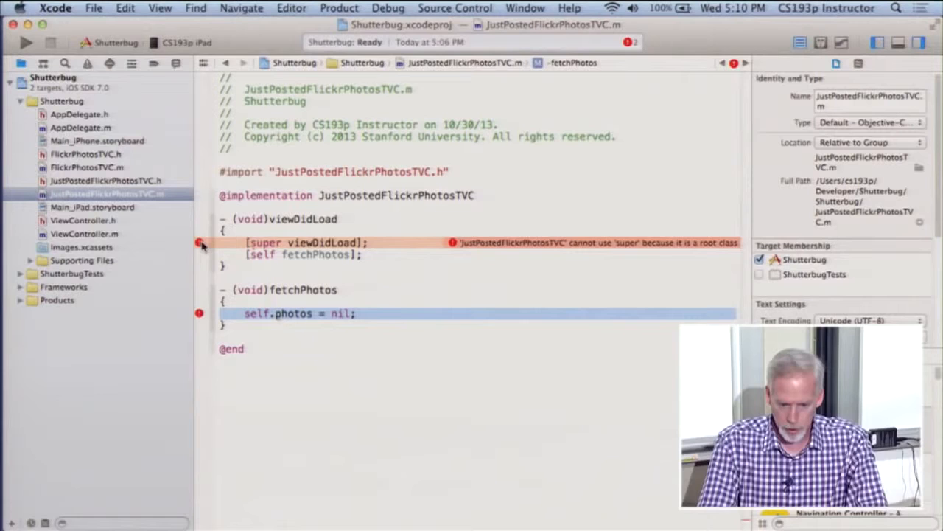
Step: Fix the superclass import in JustPostedFlickrPhotosTVC.h and build Shutterbug with Cmd+B
{"action": "left_click", "coordinate": [103, 180]}
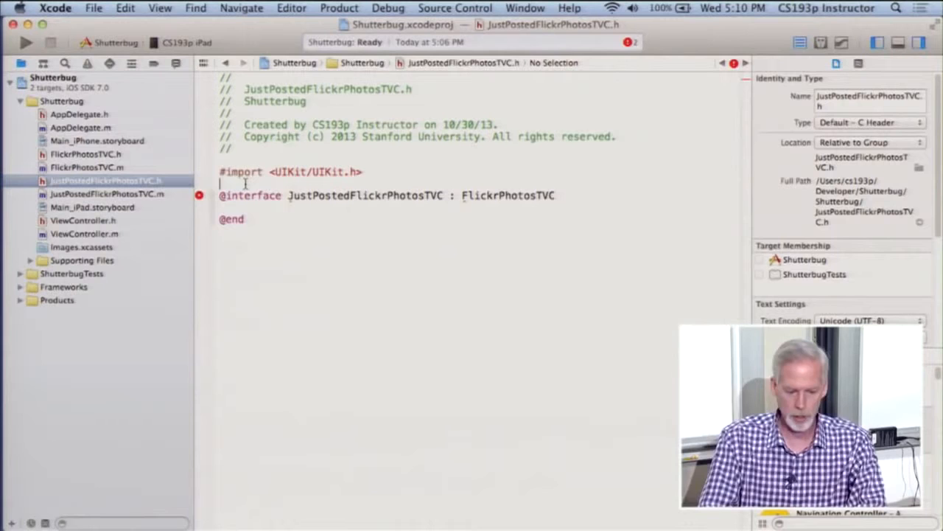
{"action": "left_click", "coordinate": [107, 195]}
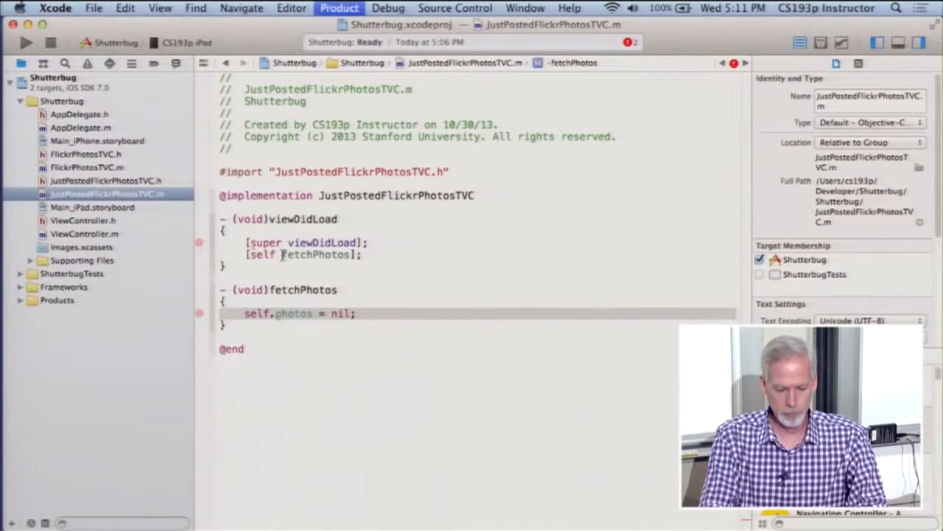
{"action": "key", "text": "cmd+b"}
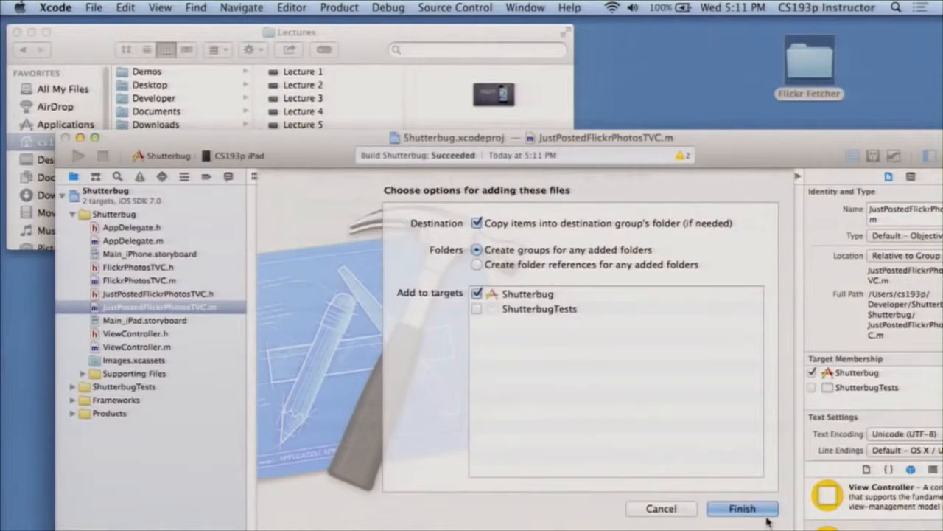
Step: Finish copying the Flickr Fetcher files into Shutterbug and return to JustPostedFlickrPhotosTVC.m
{"action": "left_click", "coordinate": [746, 507]}
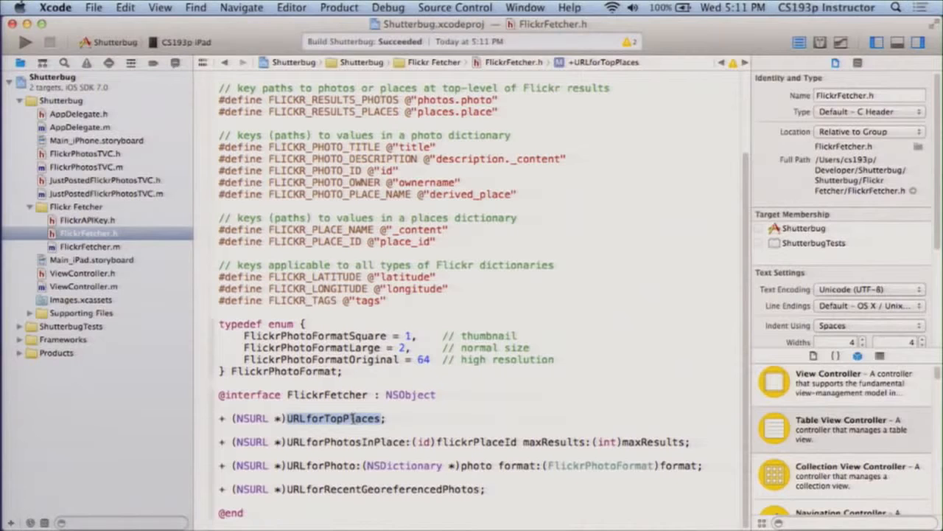
{"action": "left_click", "coordinate": [106, 193]}
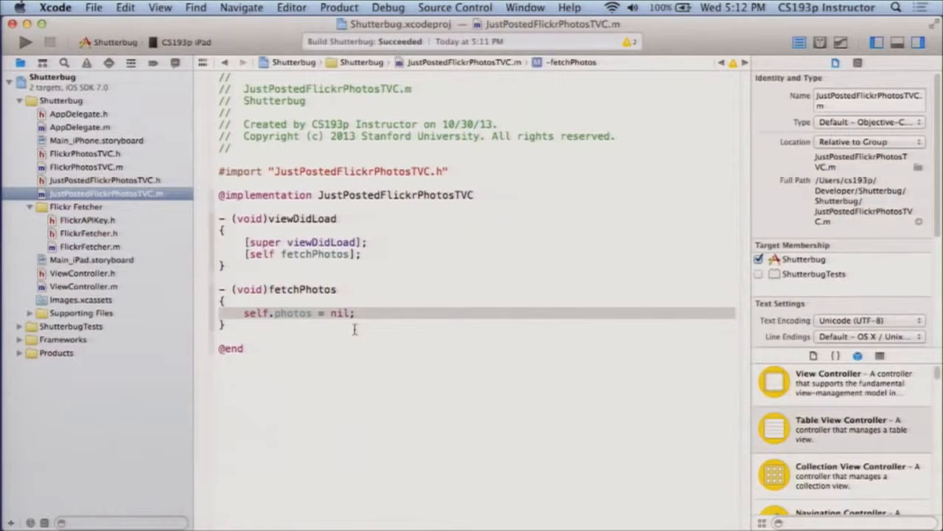
Step: Import FlickrFetcher.h and have fetchPhotos build the recent georeferenced photos URL and load it into NSData jsonResults
{"action": "type", "text": "#import \"FlickrFetcher.h\""}
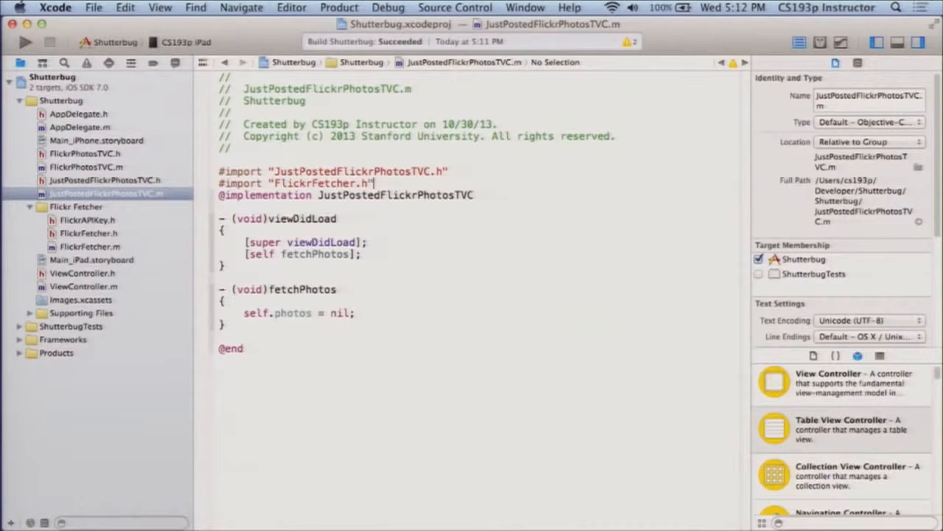
{"action": "type", "text": "NSU"}
{"action": "type", "text": "NSData *"}
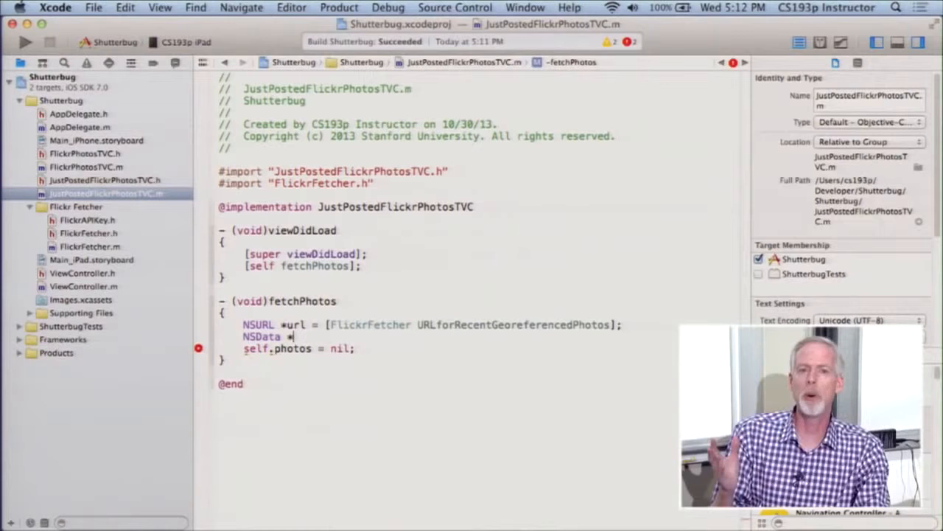
{"action": "type", "text": "jos"}
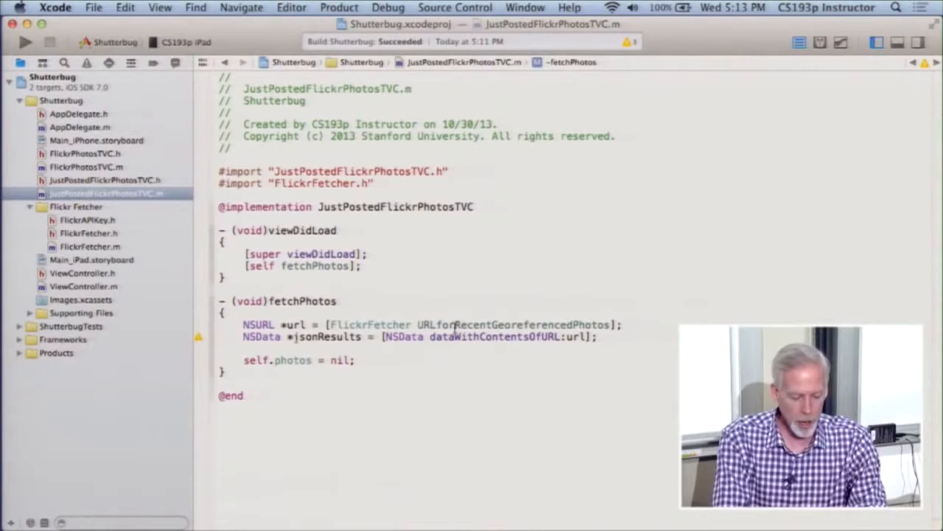
Step: Parse jsonResults with NSJSONSerialization into NSDictionary propertyListResults and NSLog "Flickr results = %@"
{"action": "type", "text": "NSDictionary *propertyListResults = [NSJSONSerialization JSONObjectWithData:jsonResults"}
{"action": "type", "text": "options:0"}
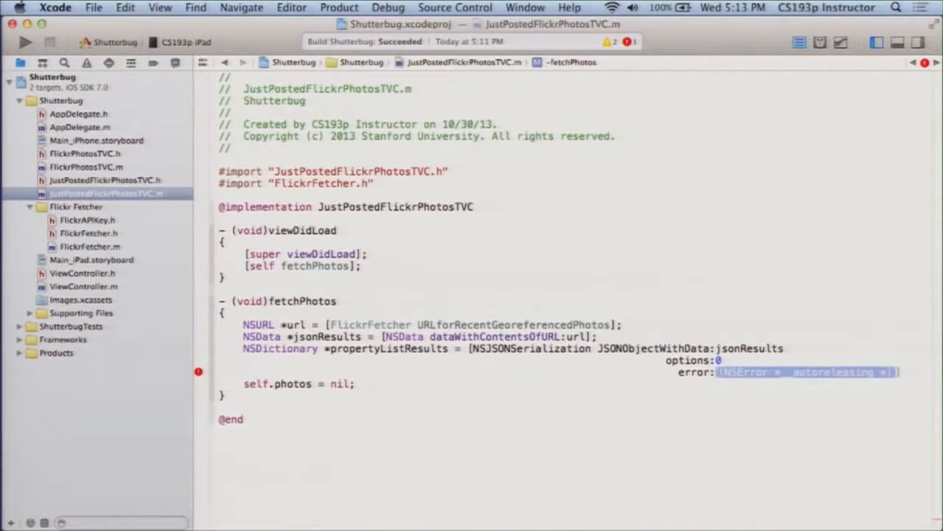
{"action": "type", "text": "NULL"}
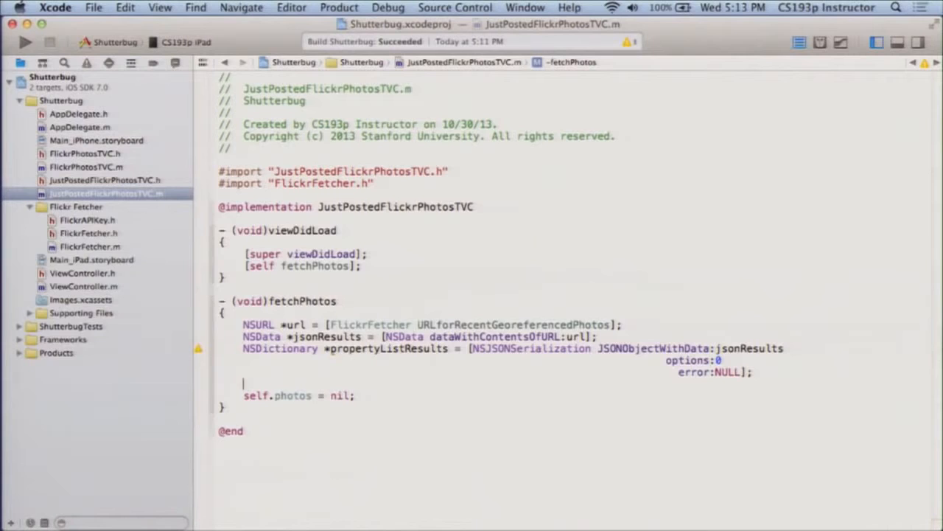
{"action": "type", "text": "NSLog(@\"Flickr results = %@\","}
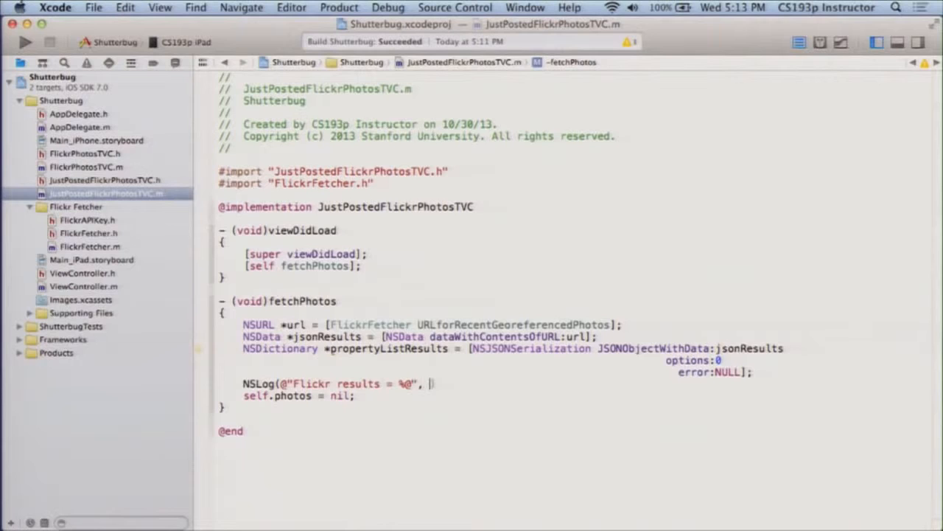
{"action": "type", "text": "propertyListResults);"}
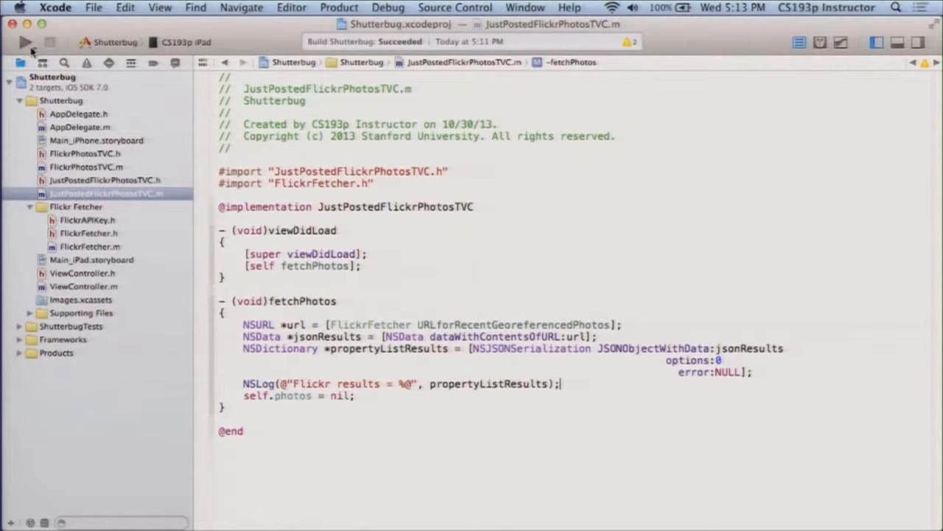
Step: Run Shutterbug, then show the available run destinations after the no-entry-point message
{"action": "left_click", "coordinate": [24, 39]}
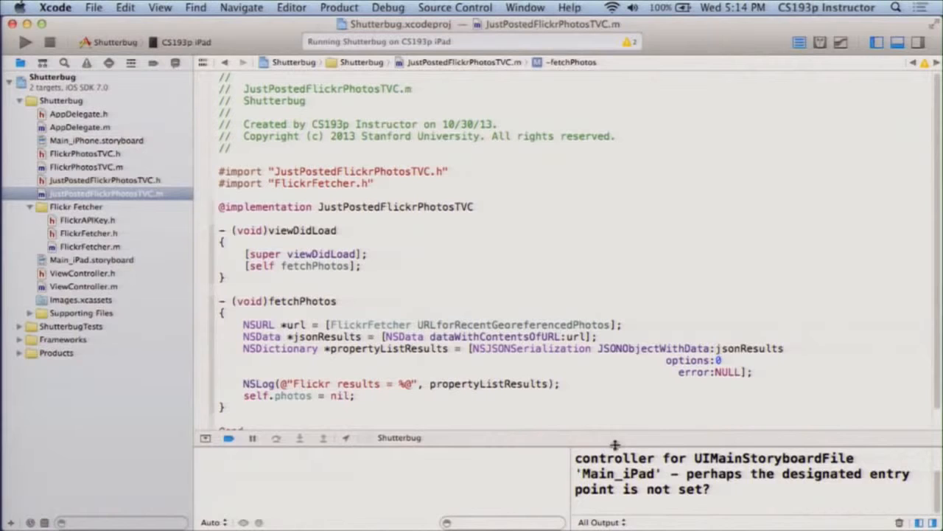
{"action": "left_click", "coordinate": [178, 41]}
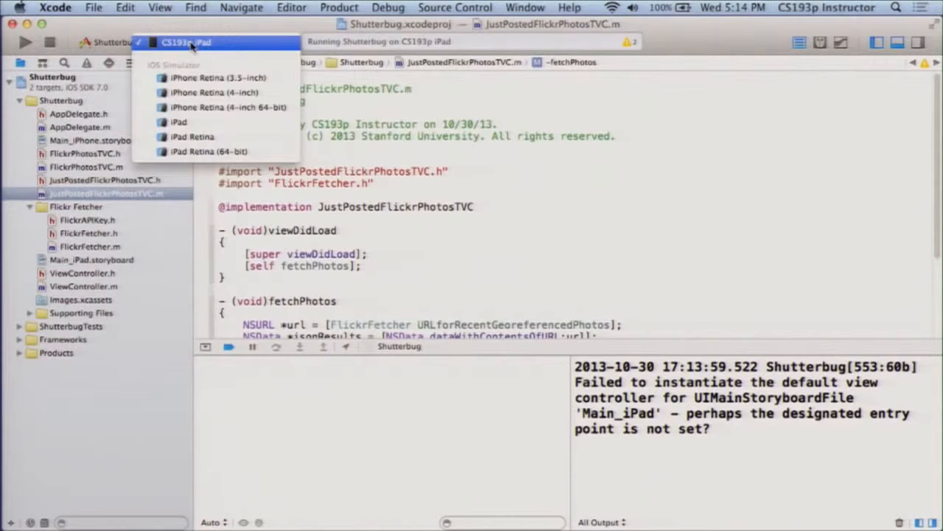
Step: Run on the iPhone Retina (3.5-inch) simulator and scroll through the logged Flickr dictionary in the console
{"action": "left_click", "coordinate": [214, 76]}
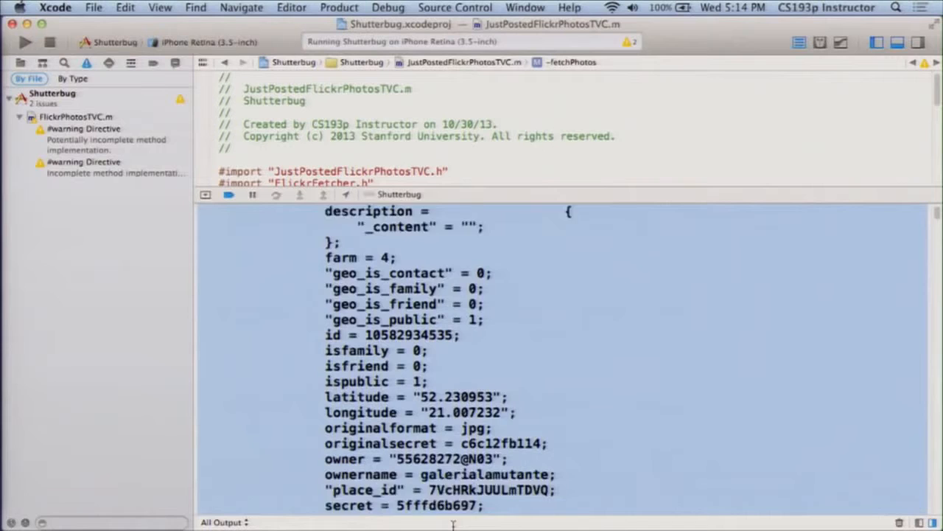
{"action": "scroll", "scroll_direction": "down", "scroll_amount": 3}
{"action": "type", "text": "NSArray *photos = [propertyListResults valueForKeyPath:(NSString *"}
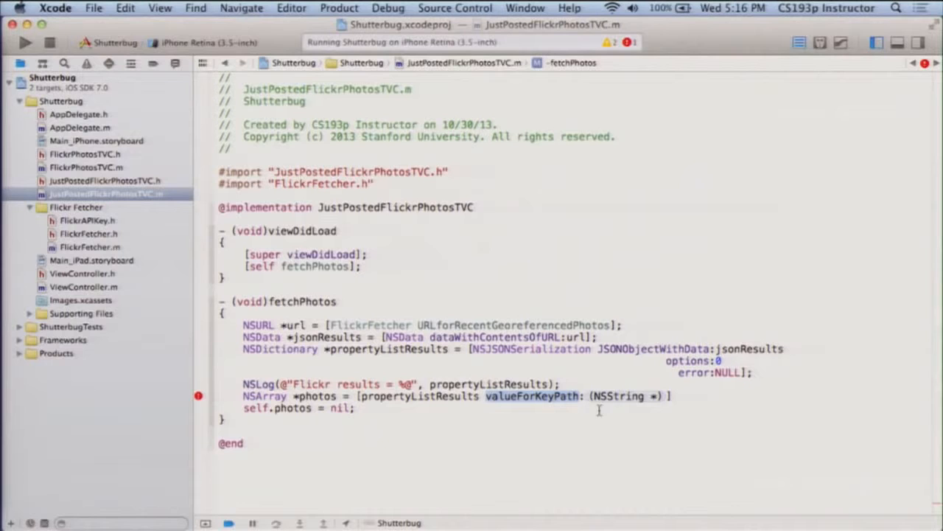
Step: Extract photos via valueForKeyPath:FLICKR_RESULTS_PHOTOS, assign them to self.photos, and remove the NSLog
{"action": "type", "text": "FLICKR_RESULTS_PHOTOS"}
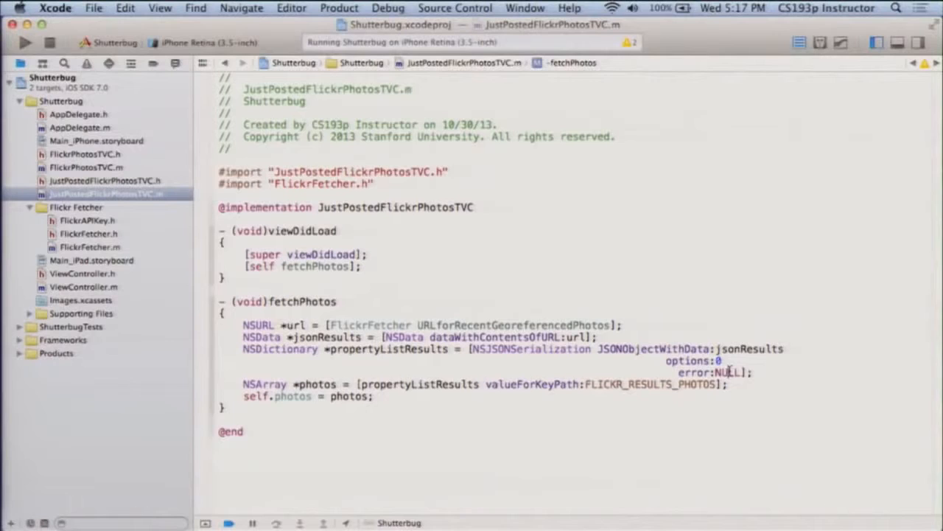
Step: Declare NSError *error = nil and pass &error to the NSJSONSerialization call
{"action": "type", "text": "&error"}
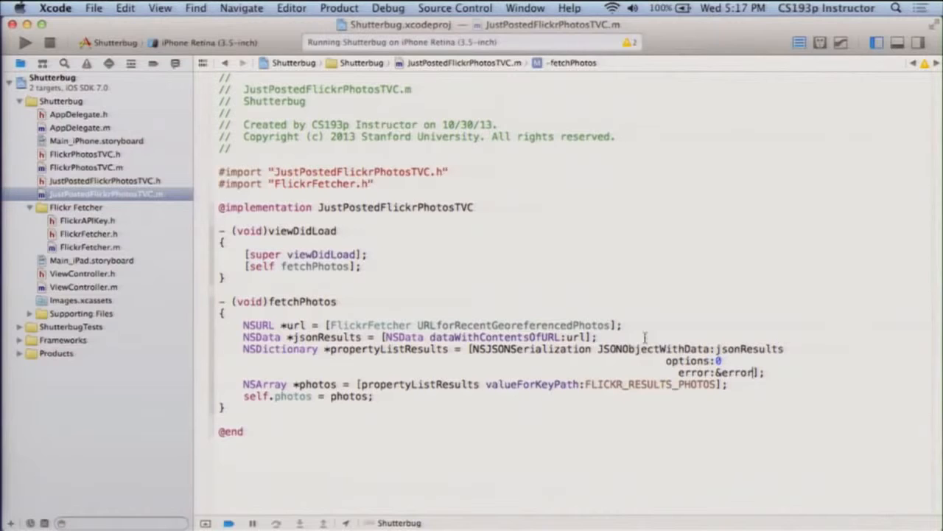
{"action": "type", "text": "NSError *error;"}
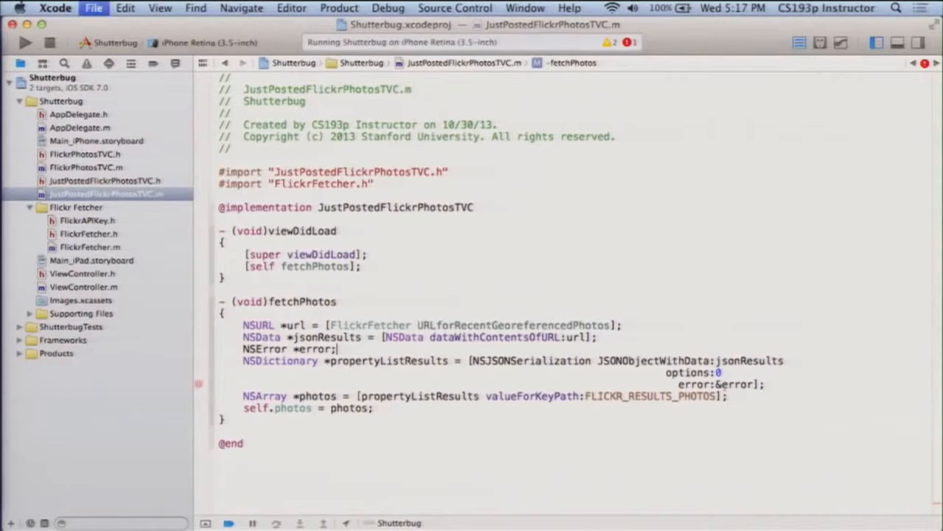
{"action": "type", "text": "= nil;"}
{"action": "type", "text": "#warning"}
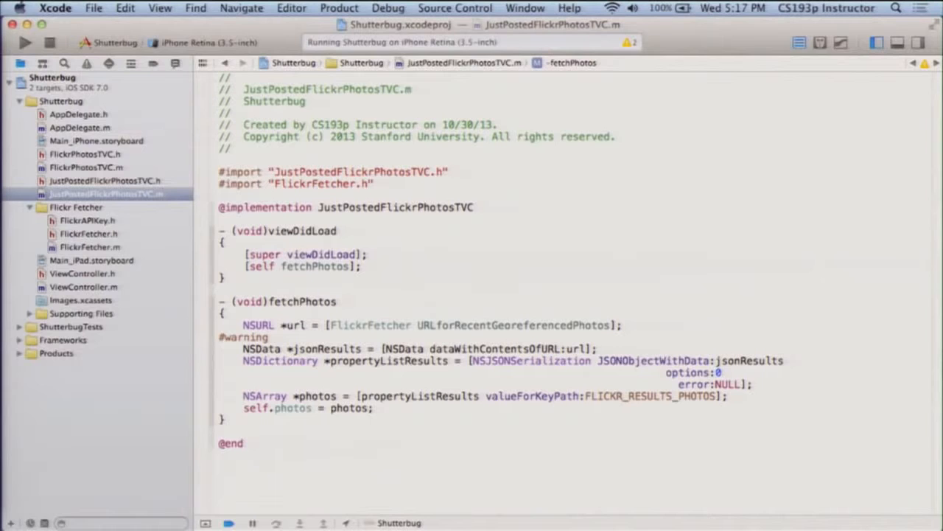
Step: Insert '#warning Block Main Thread' above the dataWithContentsOfURL: line in fetchPhotos
{"action": "type", "text": "Block Main Queue"}
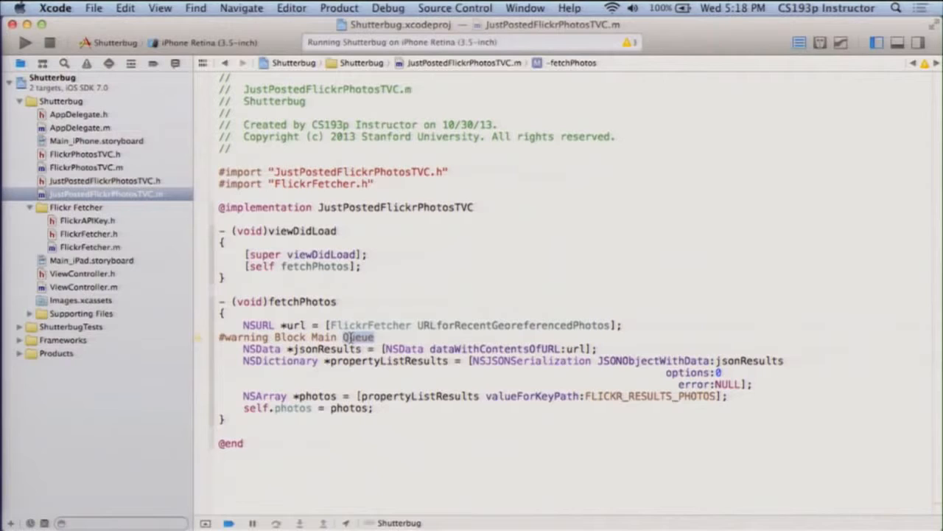
{"action": "type", "text": "Thread"}
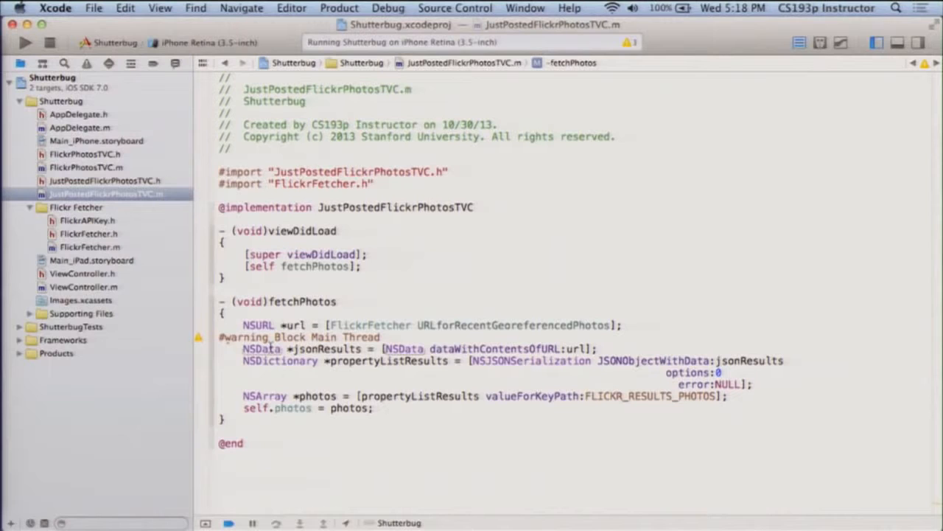
Step: In FlickrPhotosTVC.m return 1 section and [self.photos count] rows for the table
{"action": "left_click", "coordinate": [85, 168]}
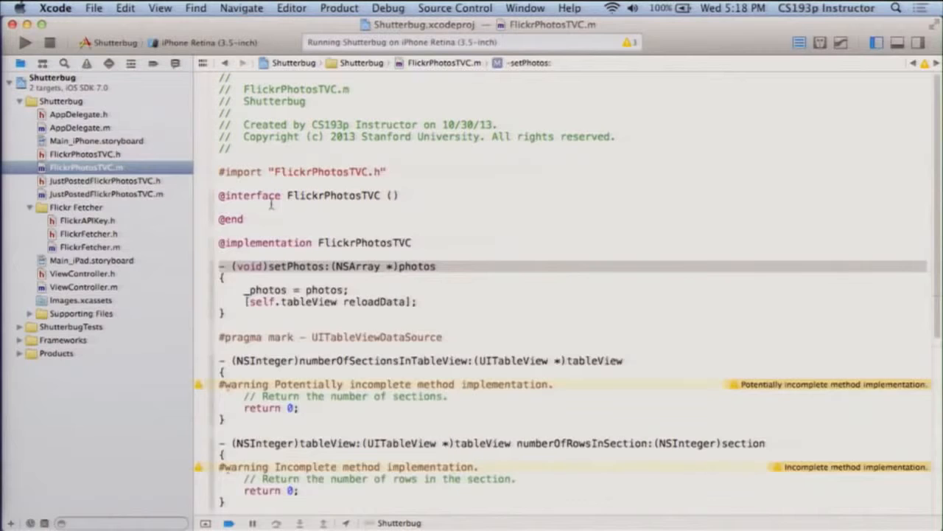
{"action": "scroll", "scroll_direction": "down", "scroll_amount": 3}
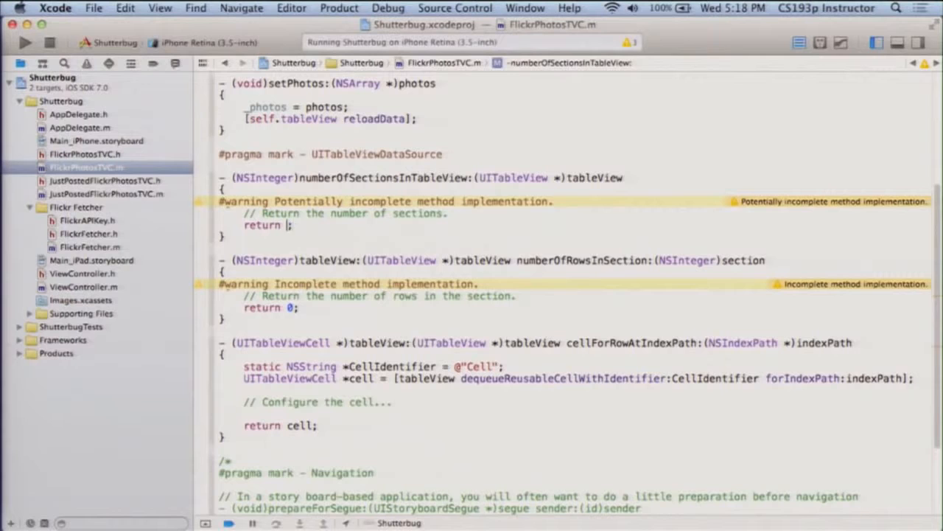
{"action": "type", "text": "1"}
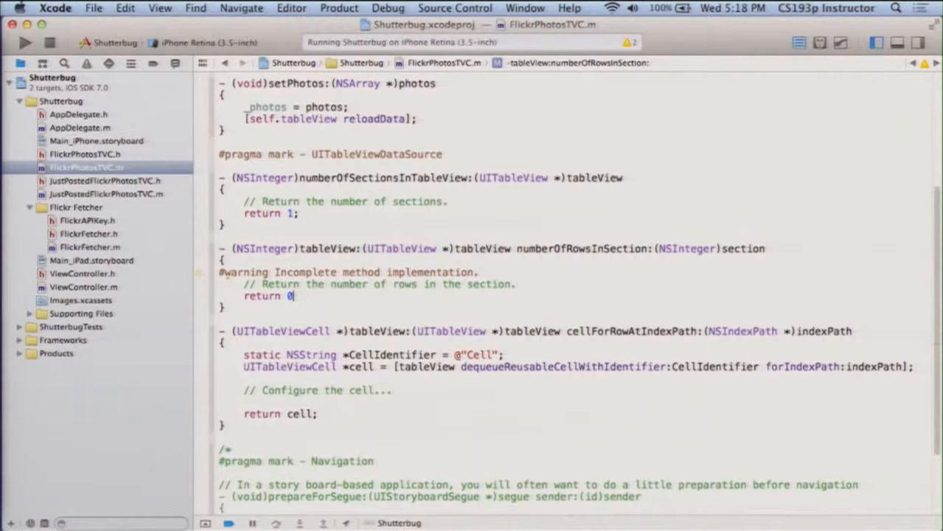
{"action": "type", "text": "[self.photos count];"}
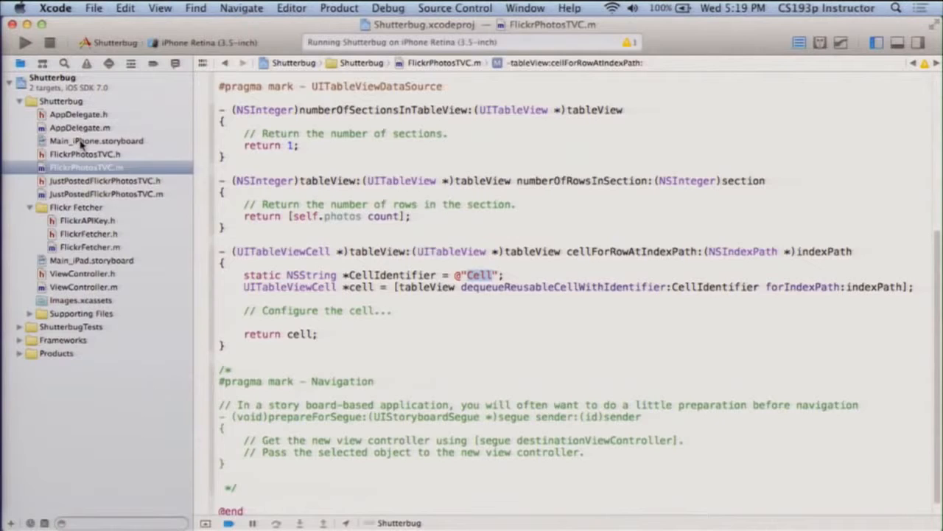
Step: Give the storyboard prototype cell identifier 'Flickr Photo Cell' and Subtitle style
{"action": "left_click", "coordinate": [95, 142]}
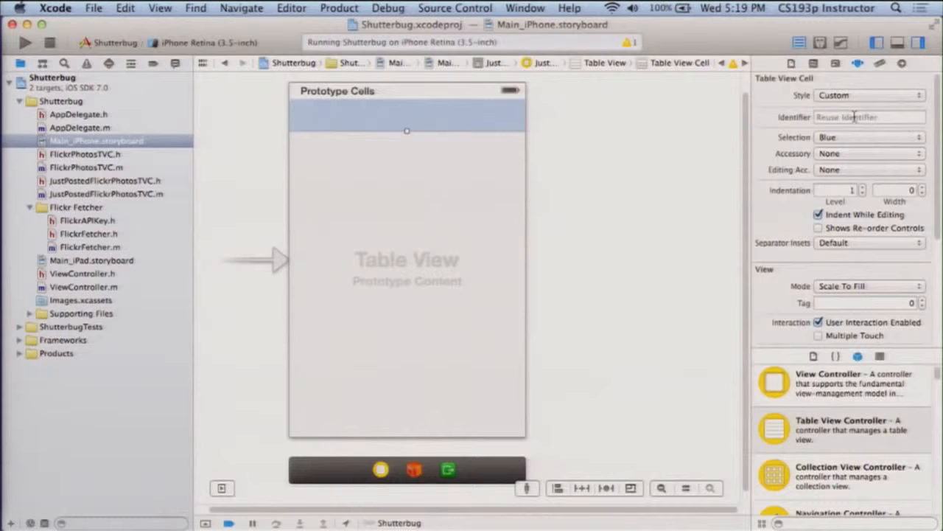
{"action": "type", "text": "Flickr Photo Cell"}
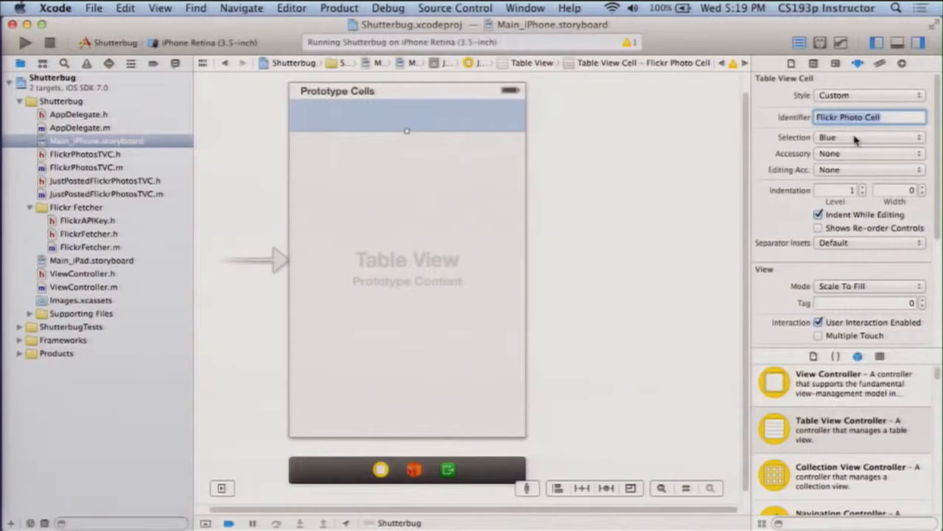
{"action": "left_click", "coordinate": [85, 168]}
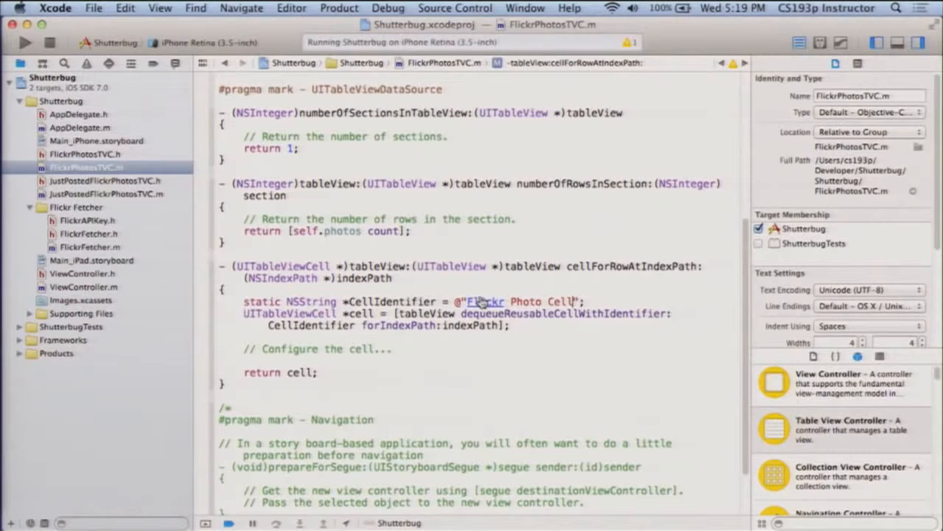
{"action": "left_click", "coordinate": [89, 142]}
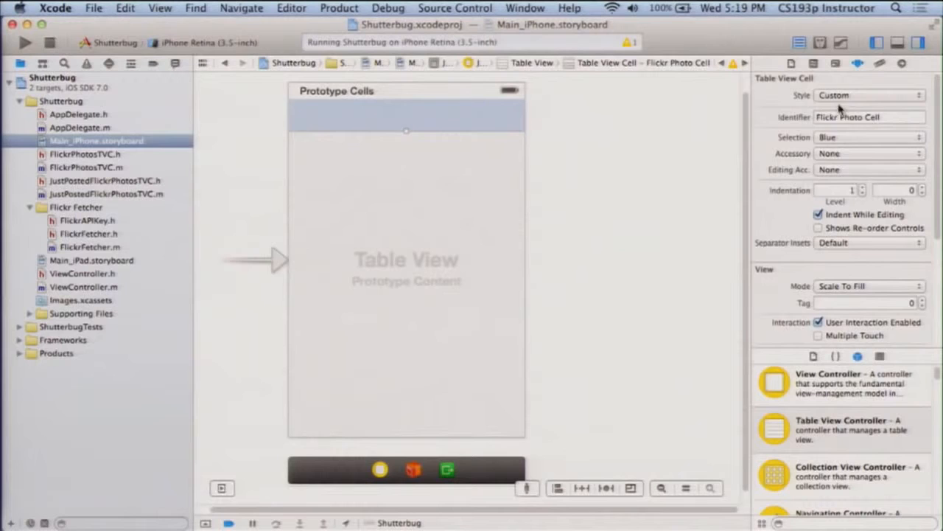
{"action": "left_click", "coordinate": [867, 95]}
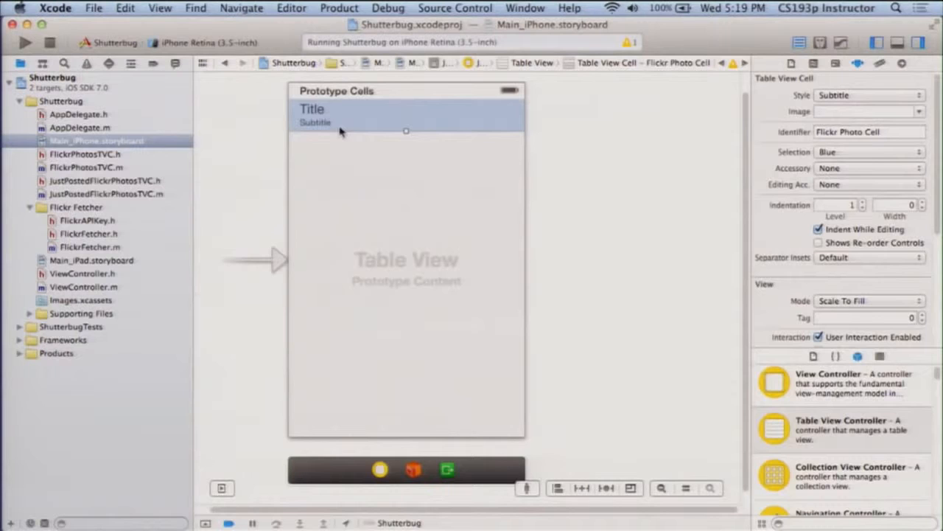
Step: In cellForRowAtIndexPath declare NSDictionary *photo = self.photos[indexPath.row] and begin setting cell text
{"action": "left_click", "coordinate": [86, 168]}
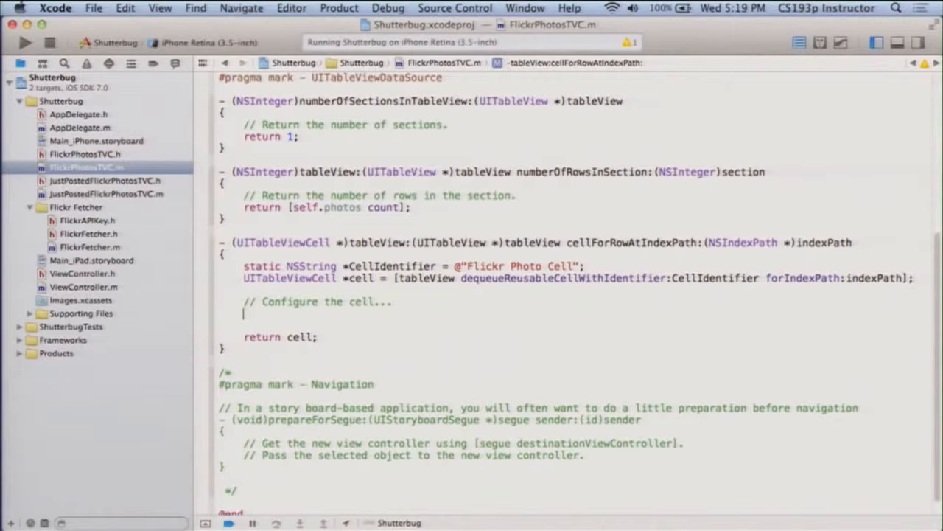
{"action": "type", "text": "NSDictionary *photo"}
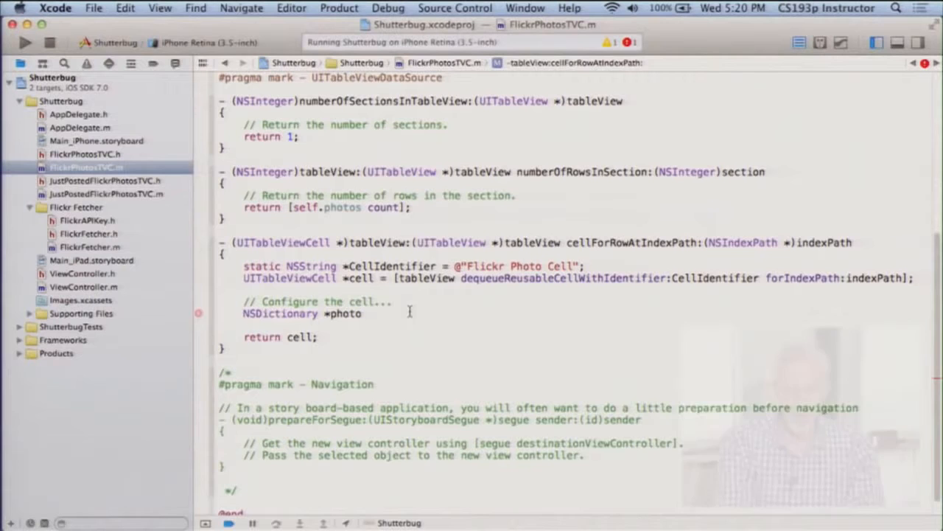
{"action": "type", "text": "= self.photos"}
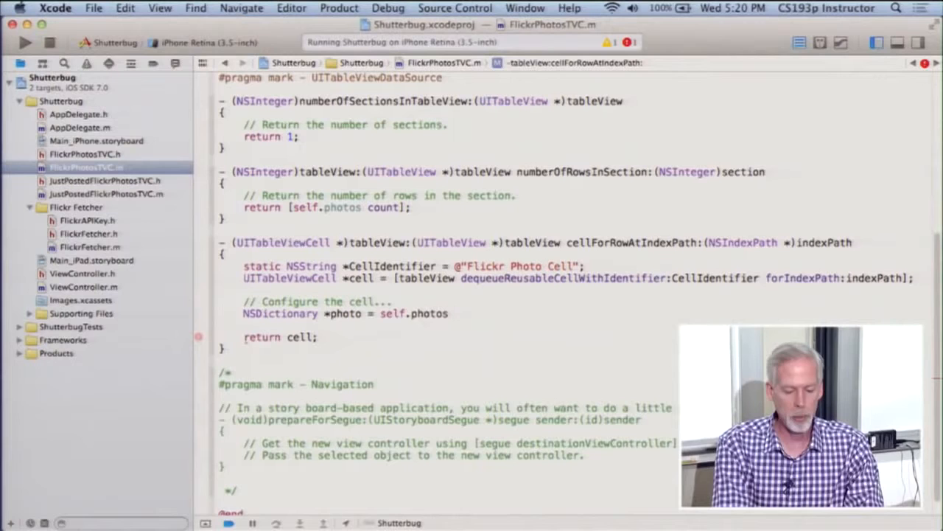
{"action": "type", "text": "[indexPath.row];"}
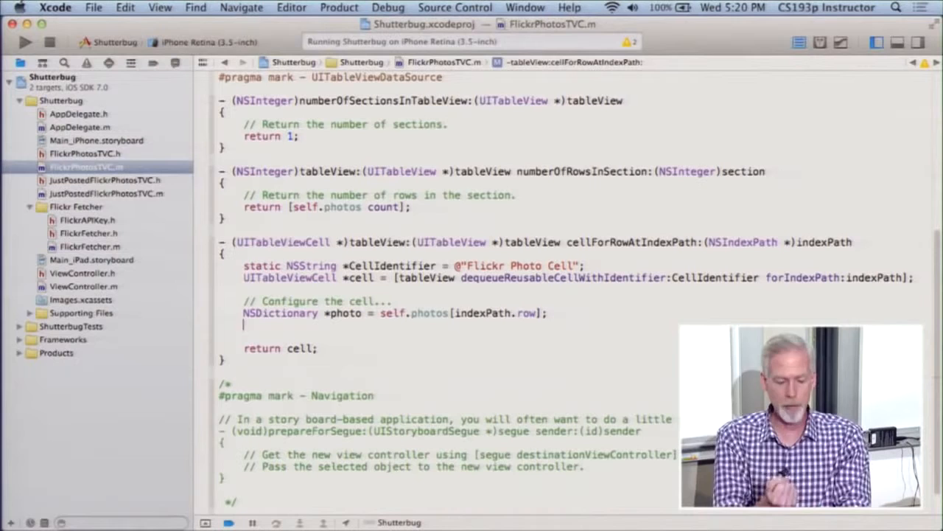
{"action": "type", "text": "cell.text"}
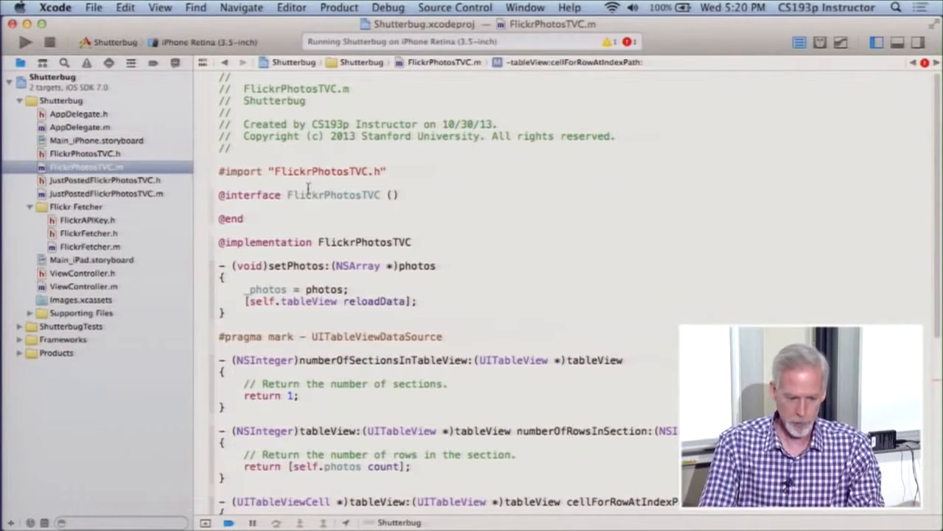
Step: Import FlickrFetcher.h and set cell.textLabel.text to the photo's FLICKR_PHOTO_TITLE value
{"action": "type", "text": "#import"}
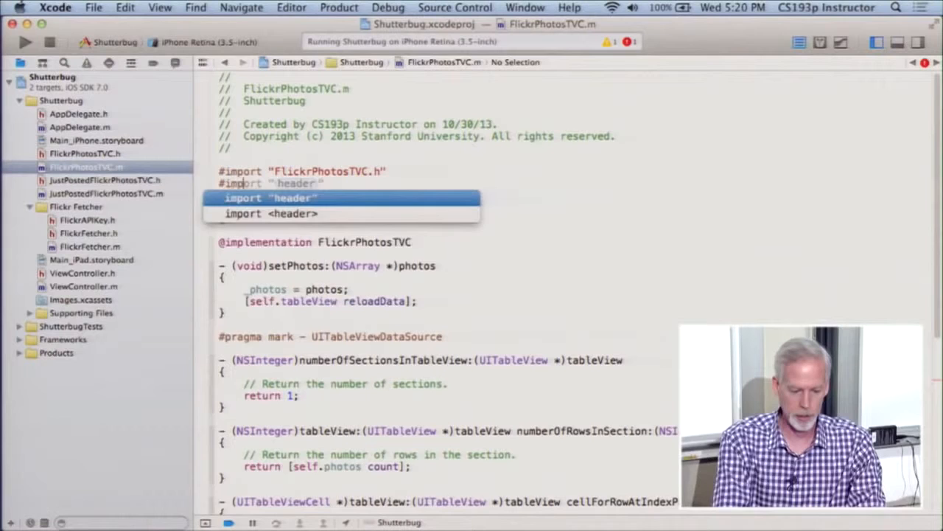
{"action": "left_click", "coordinate": [88, 233]}
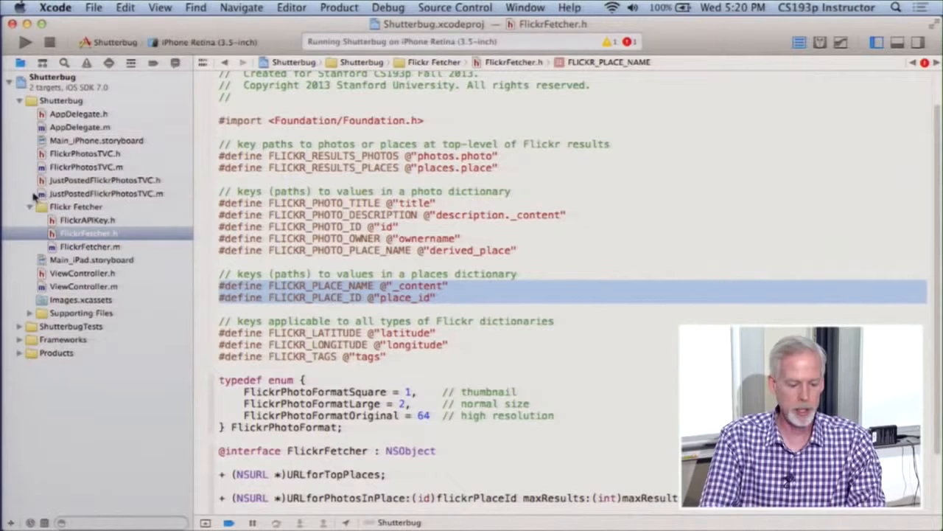
{"action": "left_click", "coordinate": [85, 167]}
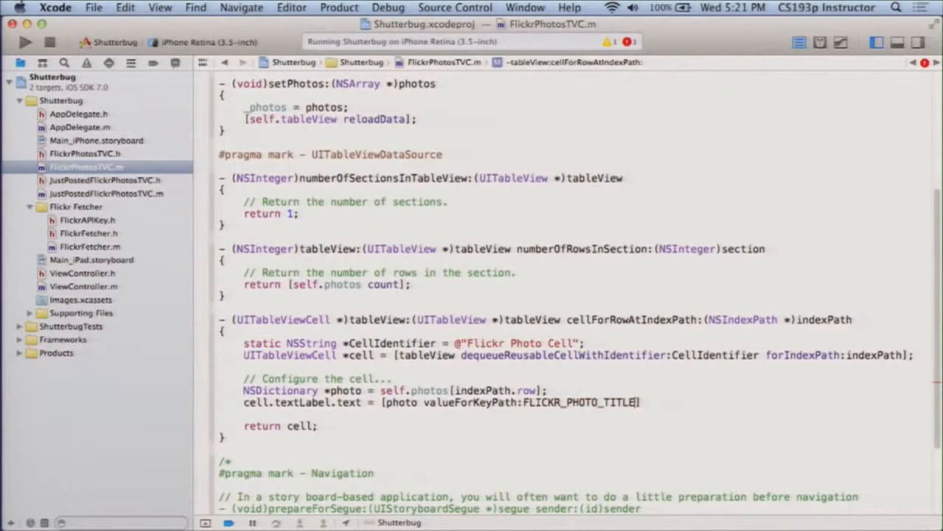
Step: Set cell.detailTextLabel.text to the photo's FLICKR_PHOTO_DESCRIPTION value and run Shutterbug
{"action": "type", "text": "cell.detailTextLabel.text = [photo valueForKeyPath:FLICKR_"}
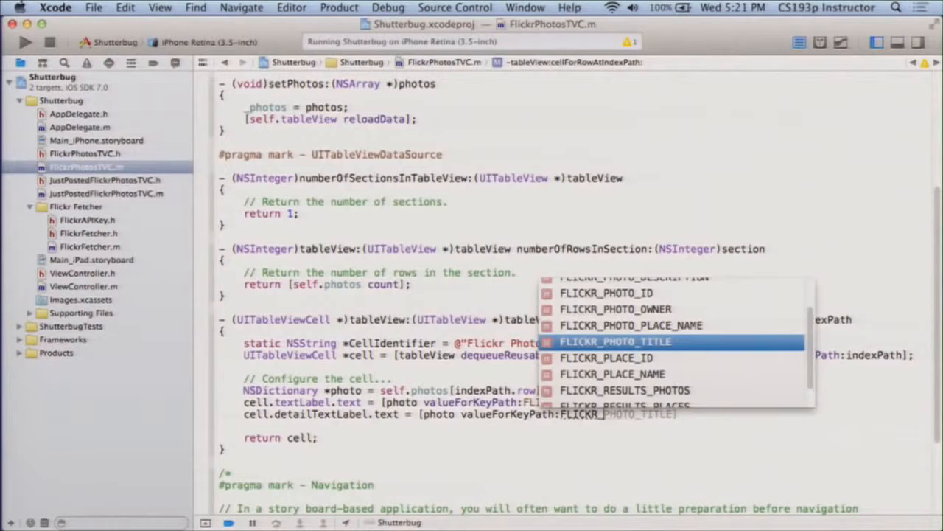
{"action": "left_click", "coordinate": [90, 232]}
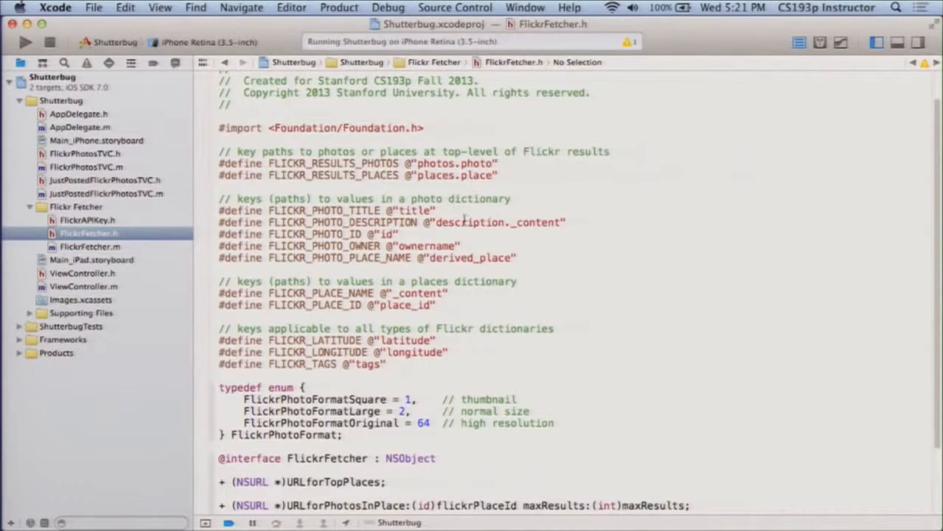
{"action": "double_click", "coordinate": [465, 221]}
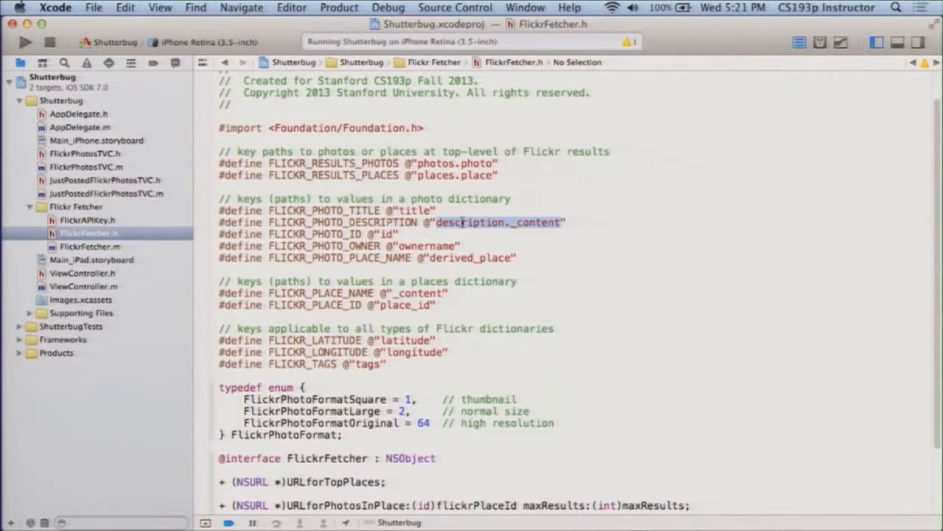
{"action": "left_click", "coordinate": [86, 166]}
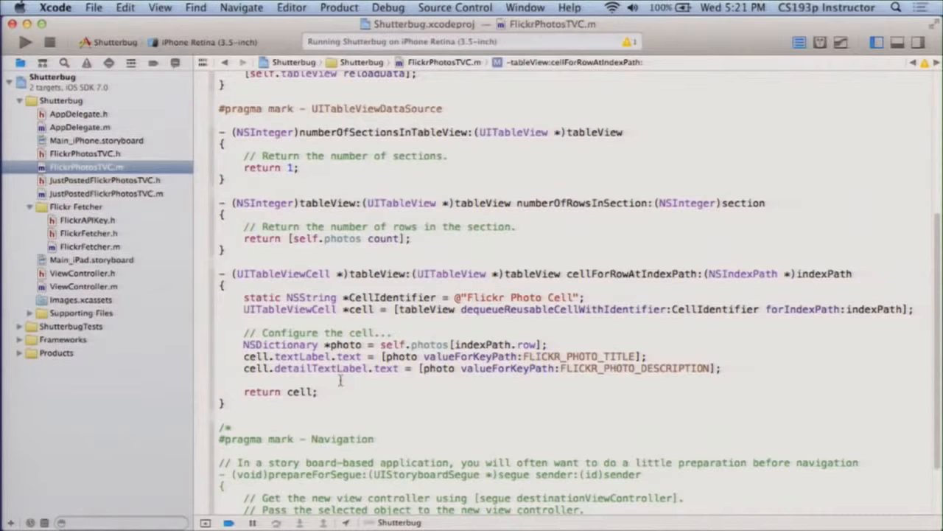
{"action": "left_click", "coordinate": [24, 40]}
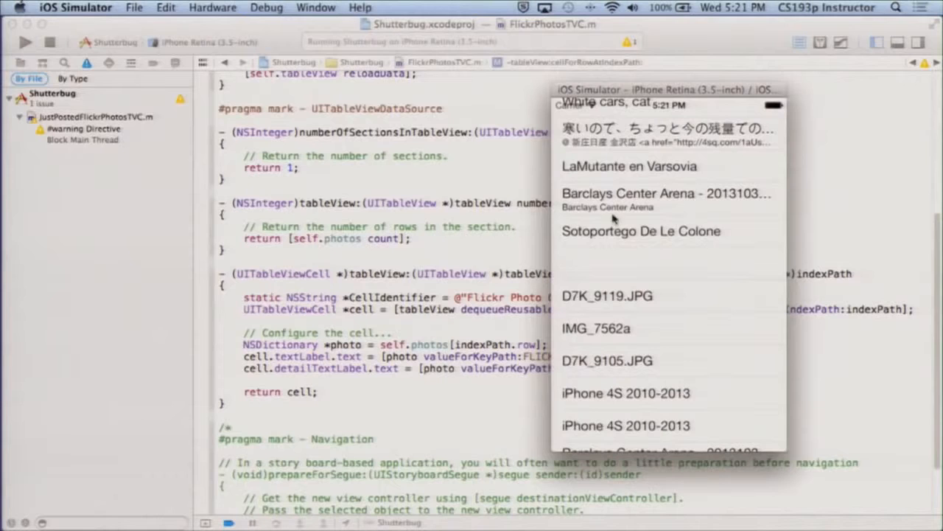
Step: Scroll through the Flickr photo list with titles and description subtitles in the Simulator
{"action": "scroll", "scroll_direction": "down", "scroll_amount": 3}
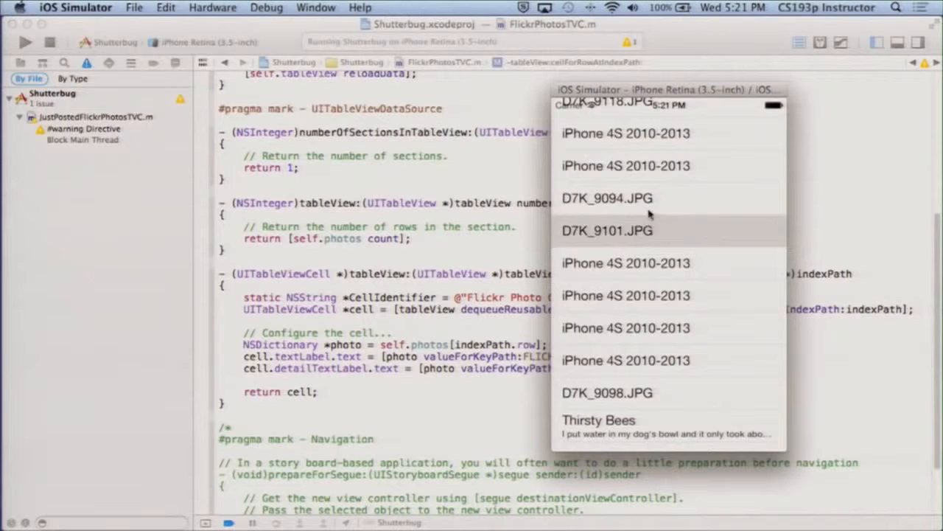
{"action": "scroll", "scroll_direction": "down", "scroll_amount": 3}
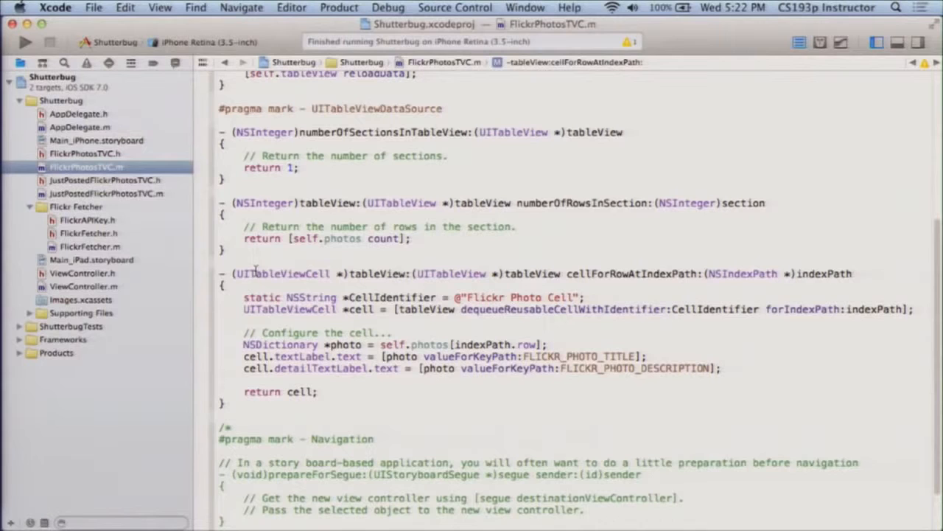
Step: Open Main_iPhone.storyboard showing the Flickr Photo Cell prototype
{"action": "left_click", "coordinate": [96, 141]}
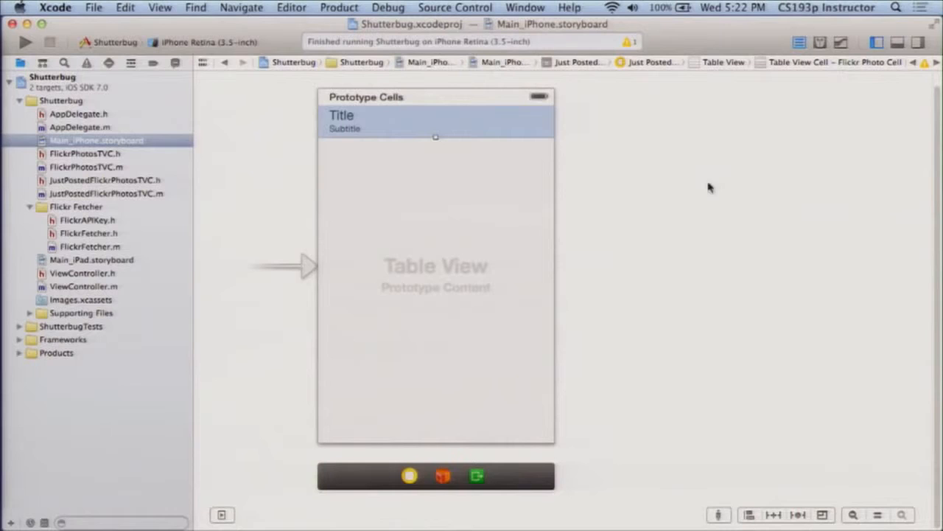
{"action": "mouse_move", "coordinate": [685, 130]}
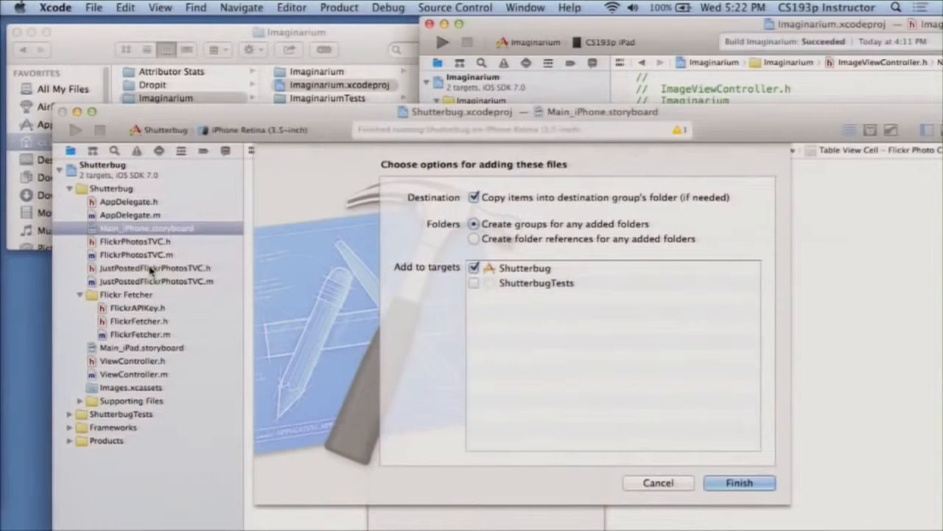
Step: Finish copying ImageViewController.h/.m into Shutterbug and open Imaginarium's Main.storyboard
{"action": "left_click", "coordinate": [746, 482]}
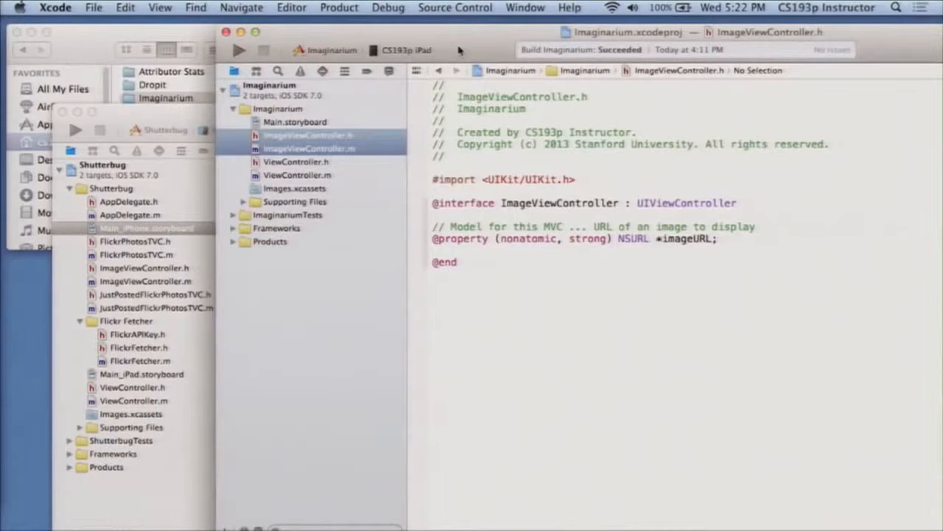
{"action": "left_click", "coordinate": [286, 120]}
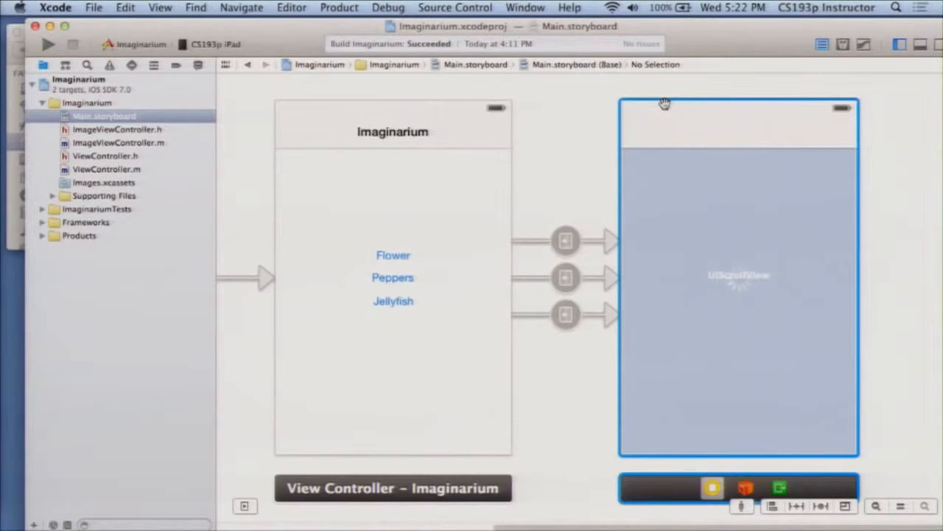